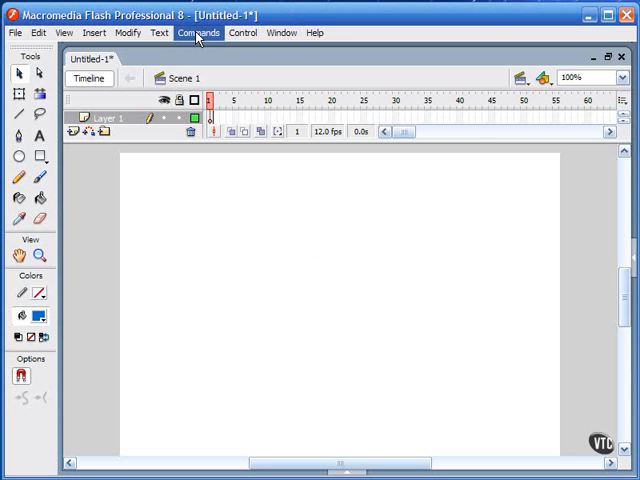
- Launch the Import Video wizard from the File menu's Import commands
{"action": "left_click", "coordinate": [14, 32]}
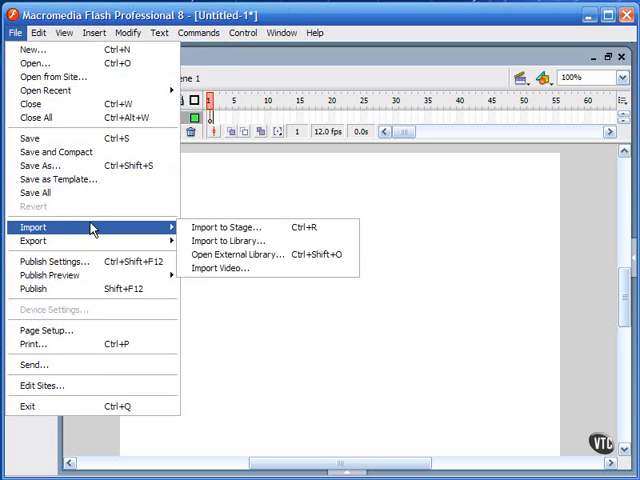
{"action": "left_click", "coordinate": [222, 268]}
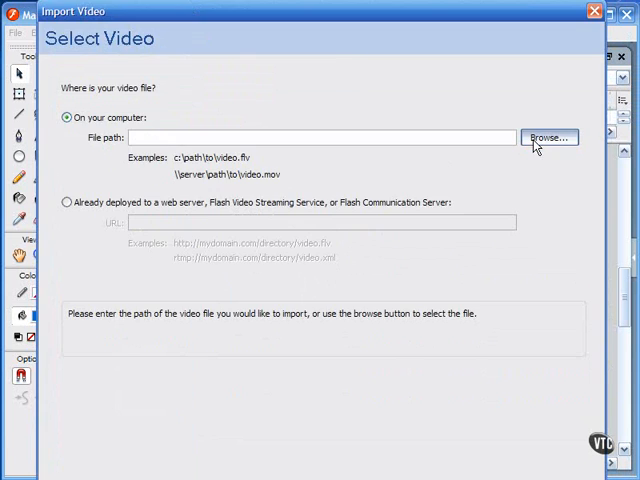
- Browse to the Flash Video folder and choose the SampleNTSC file to import
{"action": "left_click", "coordinate": [548, 136]}
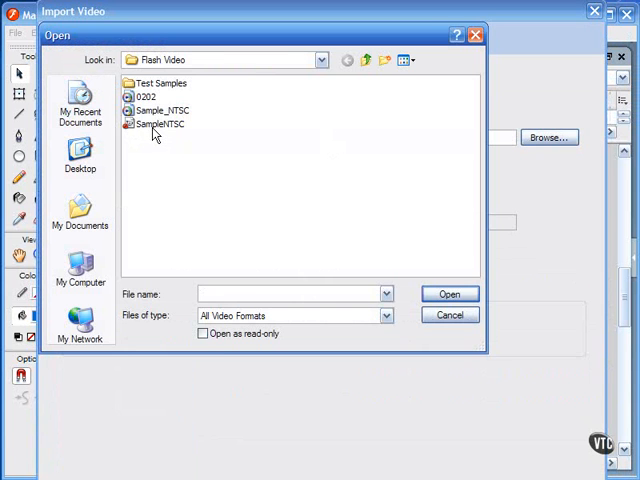
{"action": "left_click", "coordinate": [448, 294]}
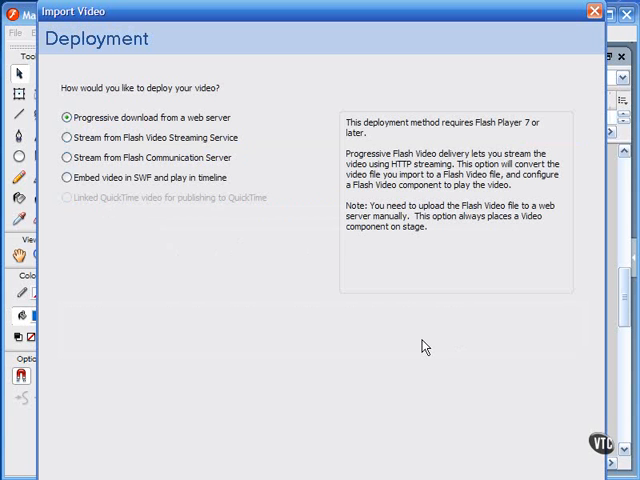
{"action": "mouse_move", "coordinate": [322, 132]}
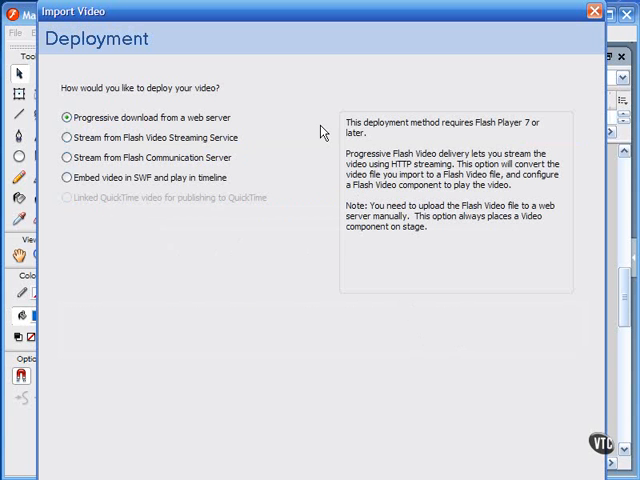
{"action": "mouse_move", "coordinate": [116, 118]}
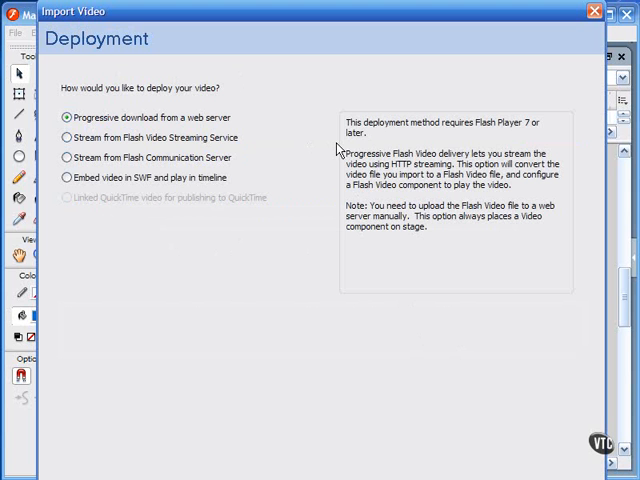
{"action": "mouse_move", "coordinate": [470, 136]}
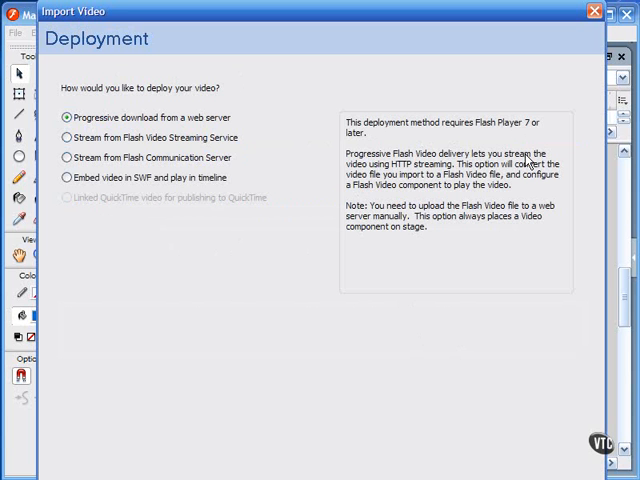
{"action": "mouse_move", "coordinate": [452, 132]}
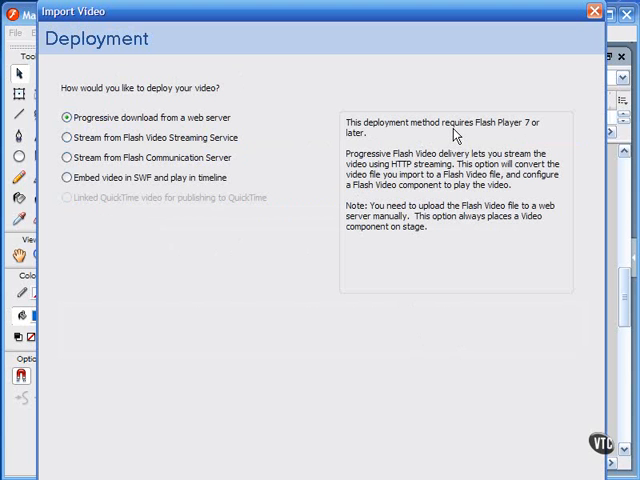
{"action": "mouse_move", "coordinate": [474, 196]}
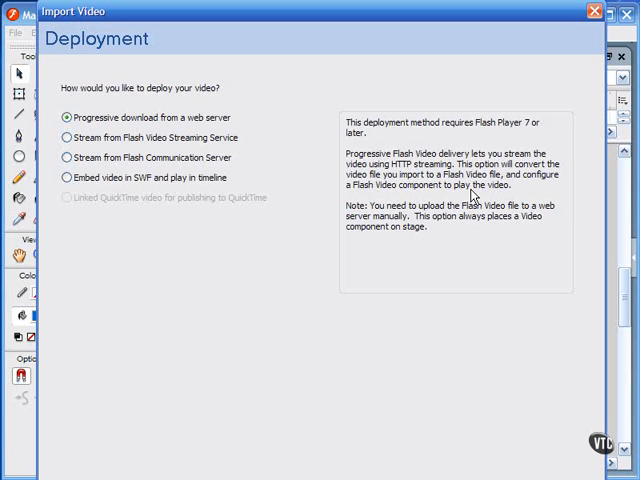
{"action": "mouse_move", "coordinate": [408, 410]}
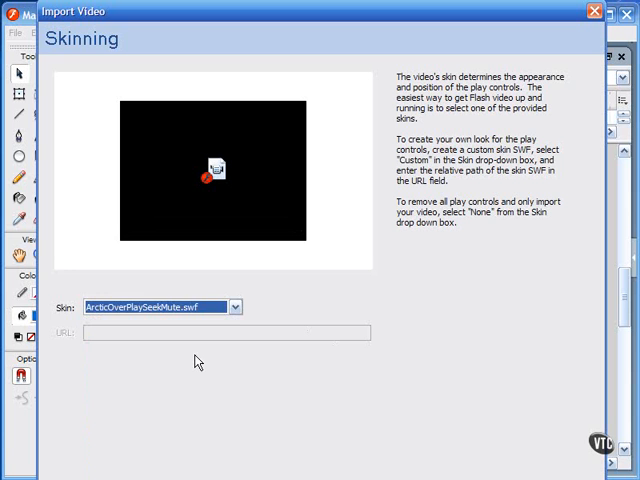
- Choose ClearExternalPlaySeekMute.swf from the Skin list for the video controller
{"action": "left_click", "coordinate": [228, 308]}
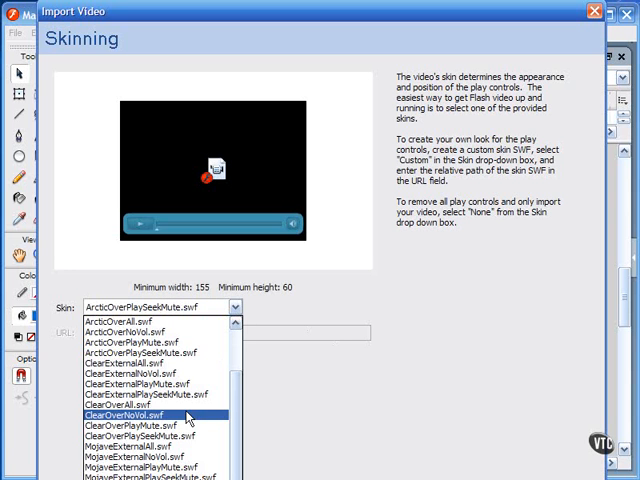
{"action": "left_click", "coordinate": [140, 416]}
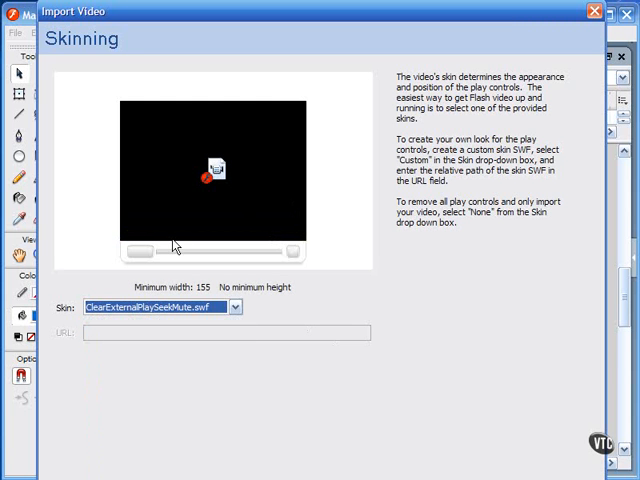
{"action": "mouse_move", "coordinate": [248, 258]}
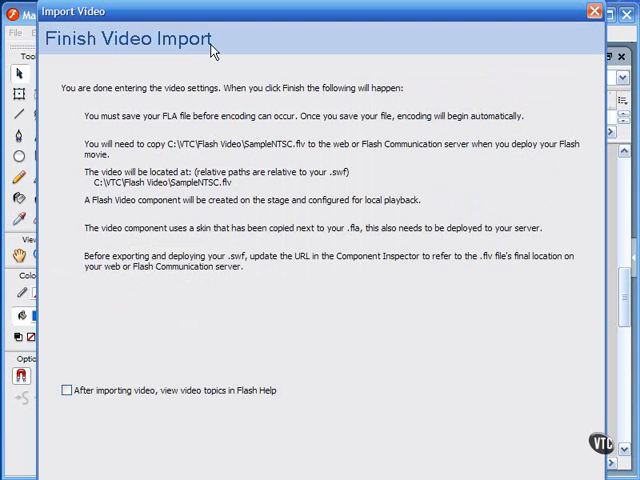
{"action": "mouse_move", "coordinate": [424, 226]}
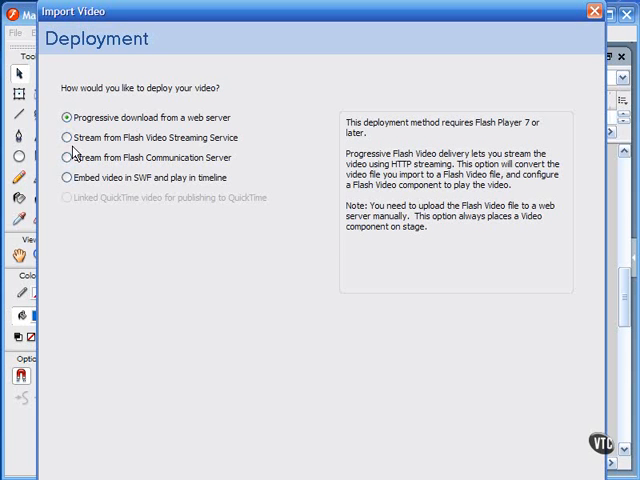
- Switch deployment to 'Stream from Flash Video Streaming Service' on the Deployment page
{"action": "left_click", "coordinate": [66, 136]}
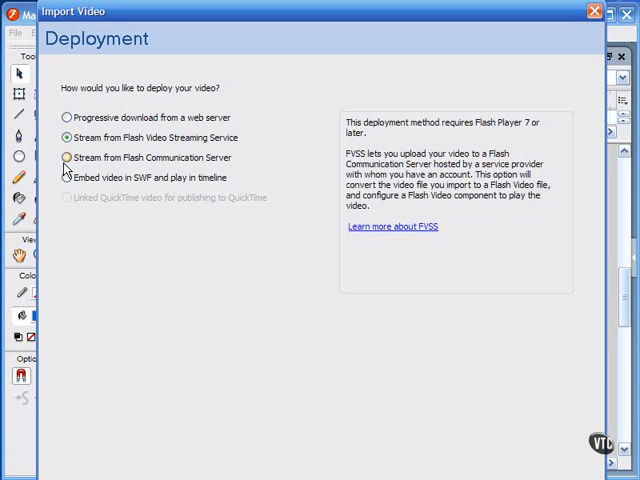
{"action": "left_click", "coordinate": [64, 156]}
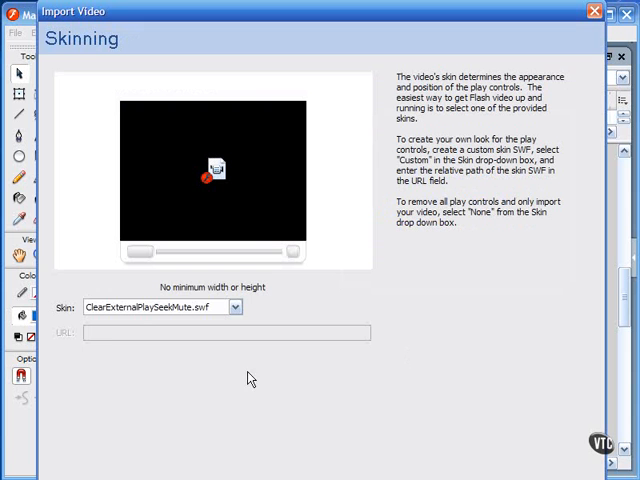
{"action": "left_click", "coordinate": [236, 308]}
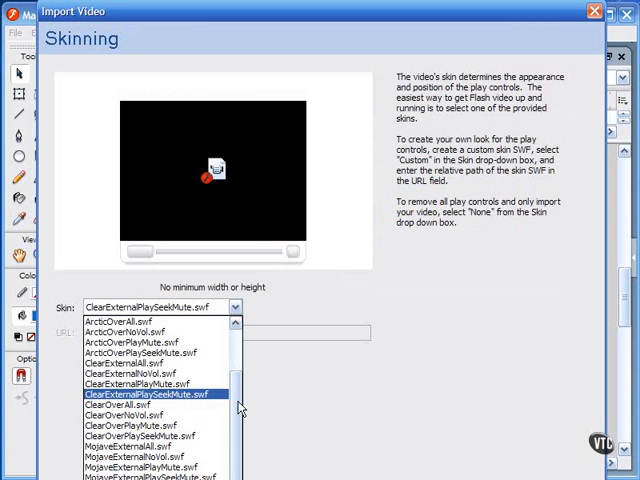
{"action": "left_click", "coordinate": [150, 396]}
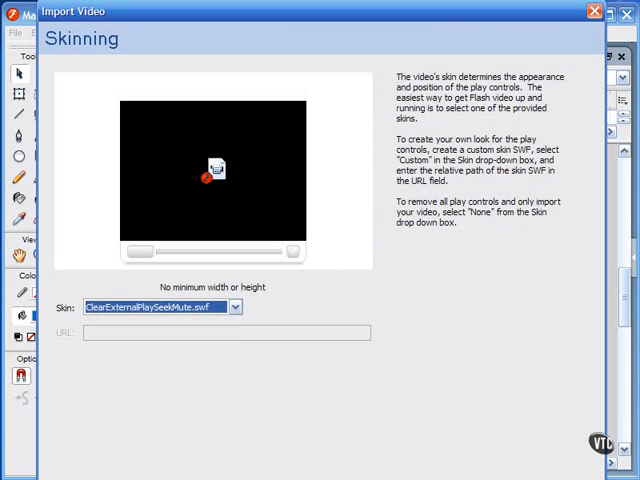